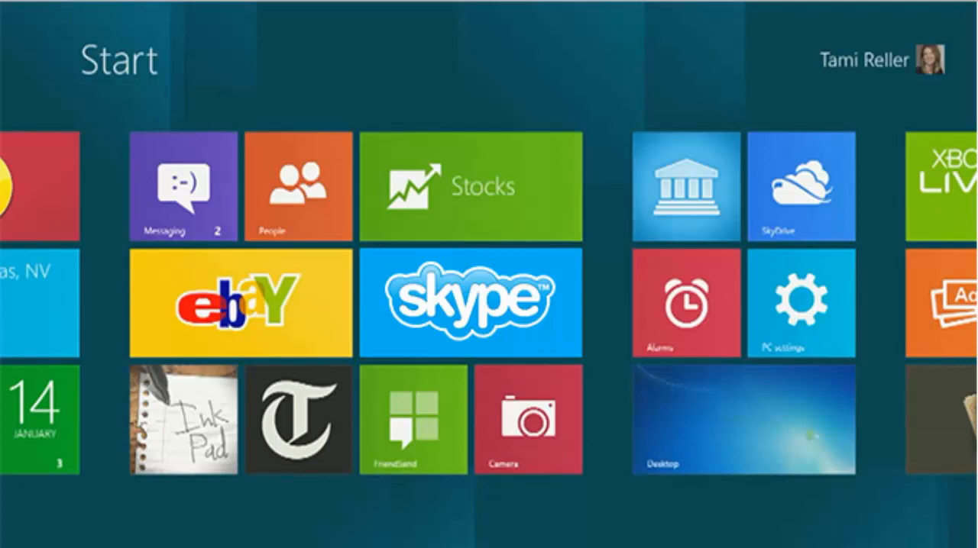
mouse_move(796, 252)
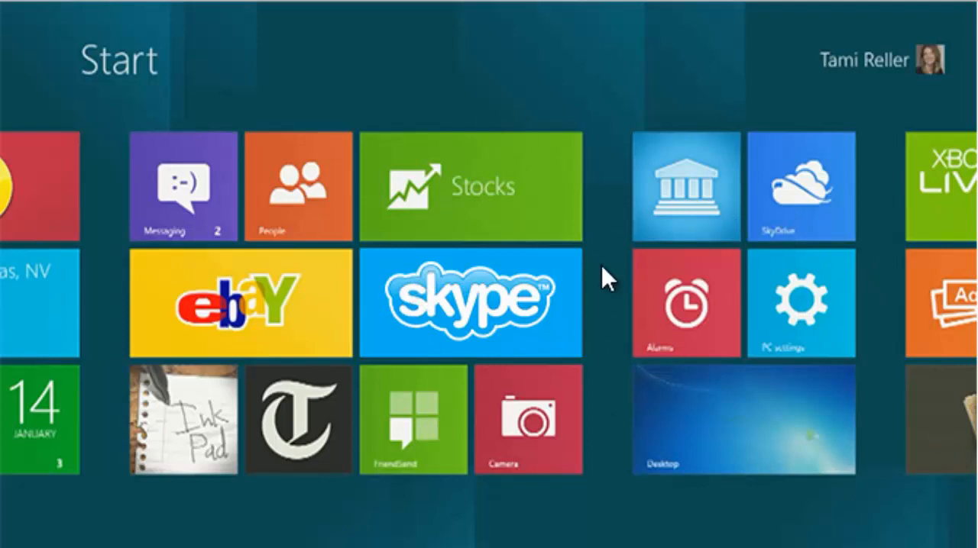
Launch Skype from its Start screen tile to reach the recent contacts home page.
left_click(462, 302)
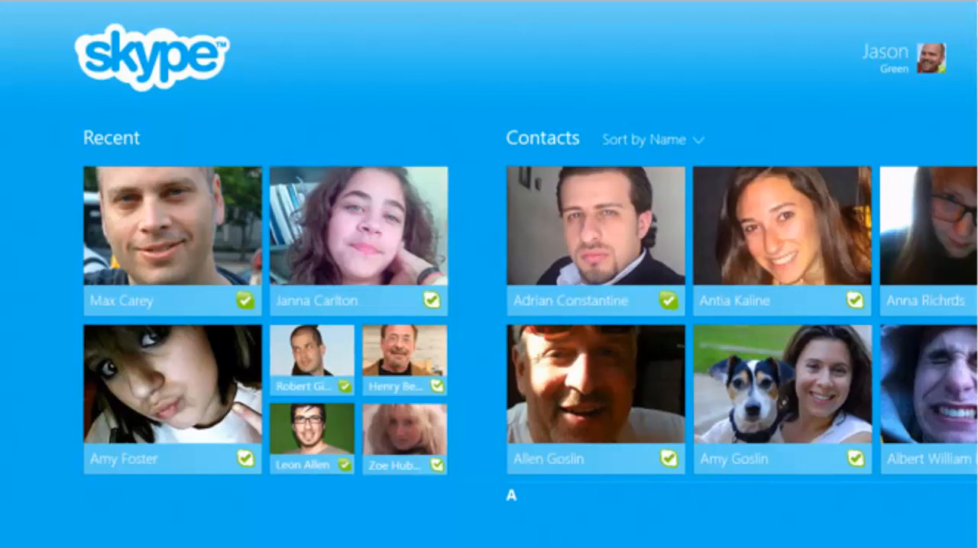
mouse_move(477, 299)
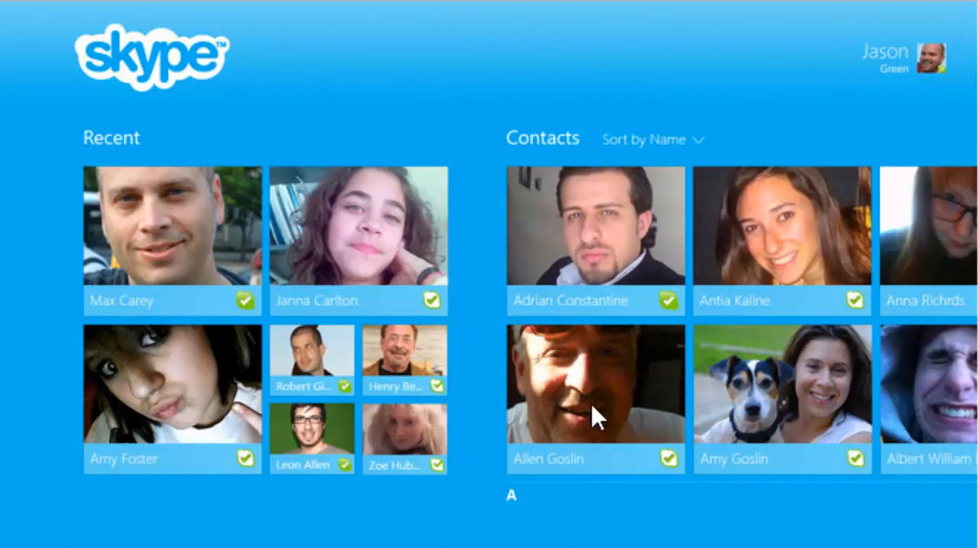
mouse_move(159, 351)
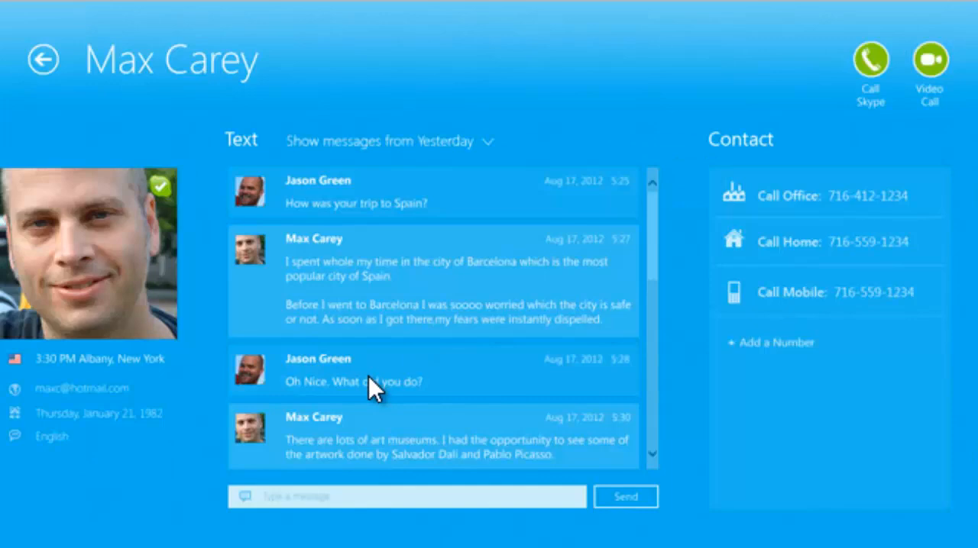
mouse_move(553, 275)
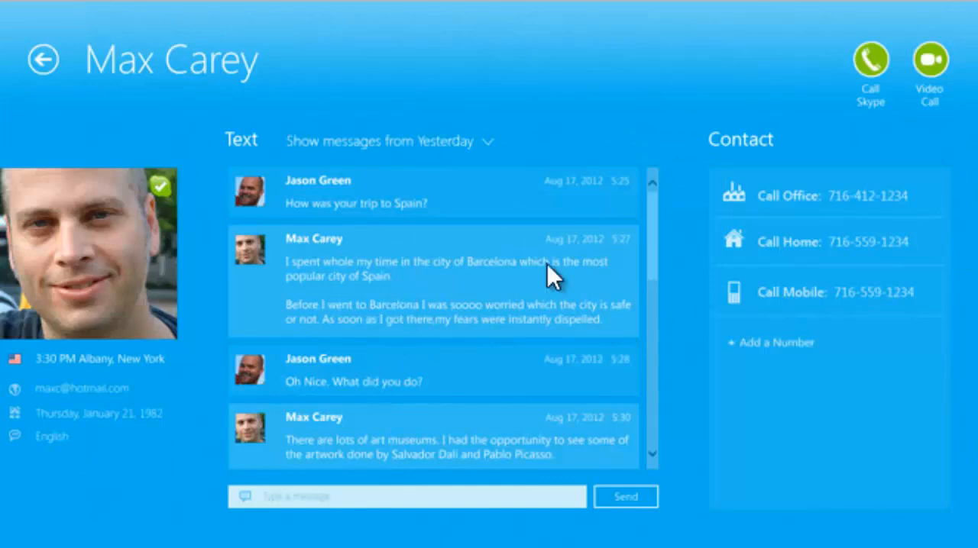
mouse_move(90, 113)
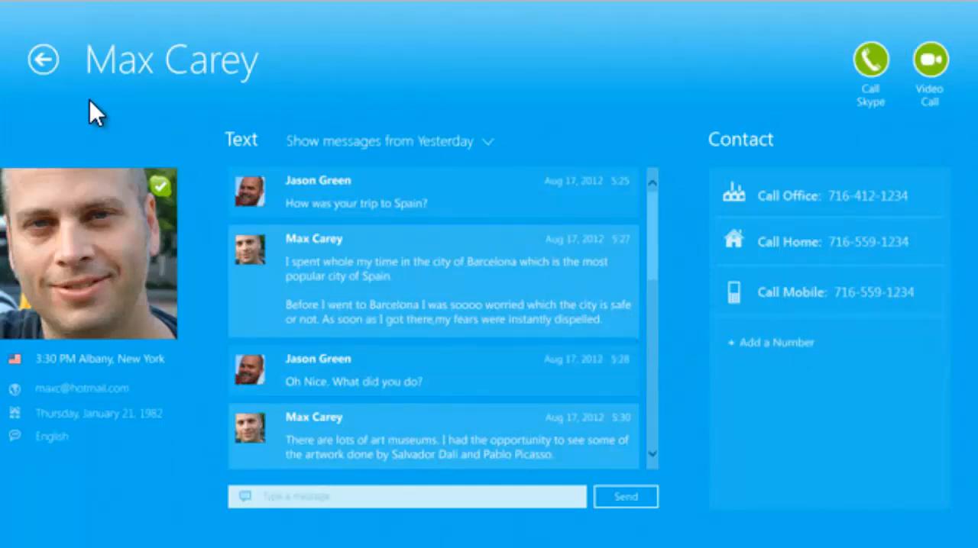
Leave the conversation and return to the Skype home with contacts and News and alerts.
left_click(44, 60)
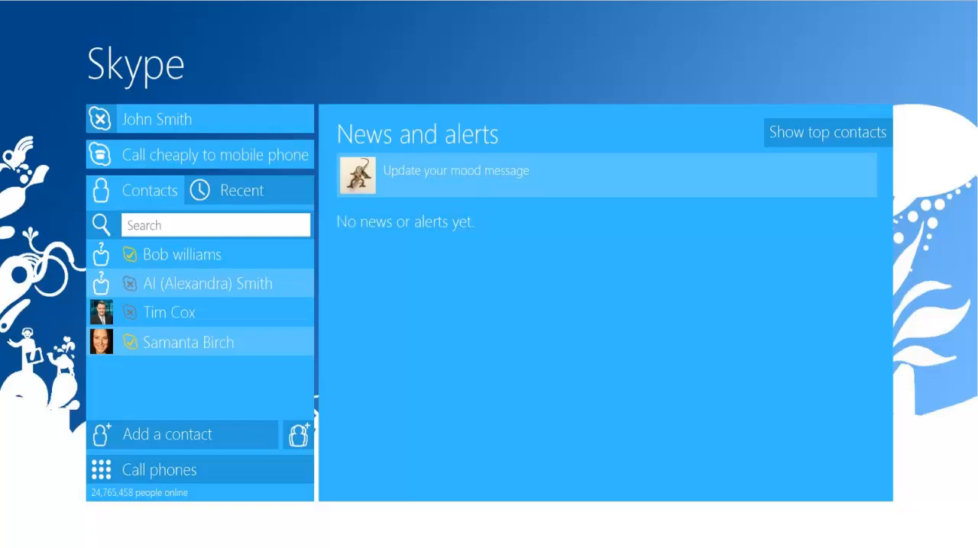
mouse_move(838, 185)
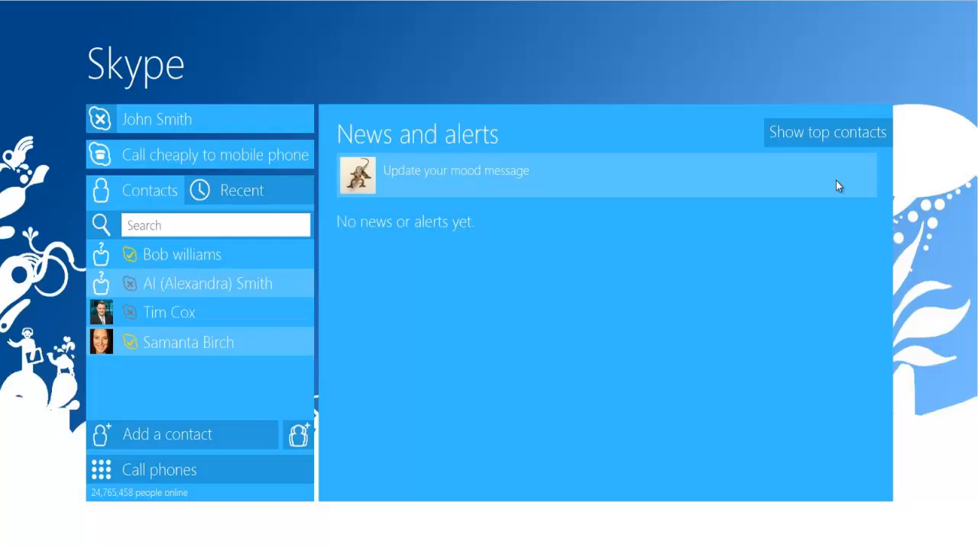